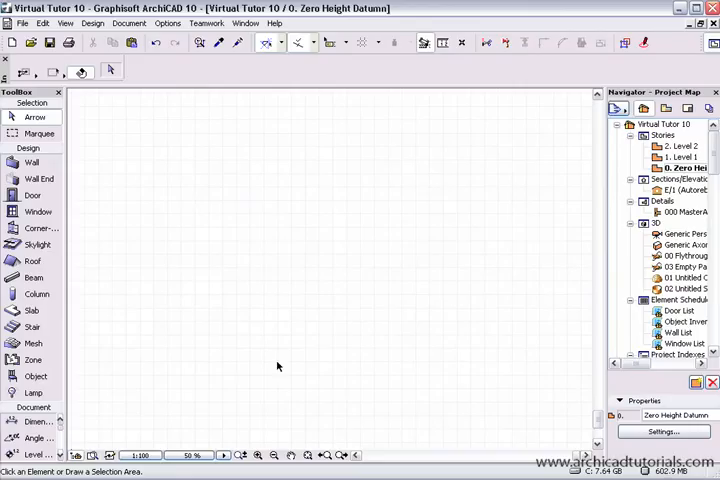
mouse_move(107, 138)
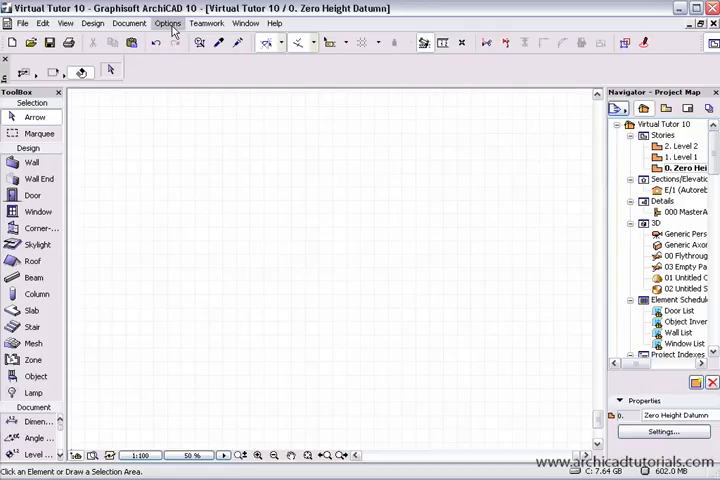
- Open the Add-On Manager from the Options menu
click(168, 23)
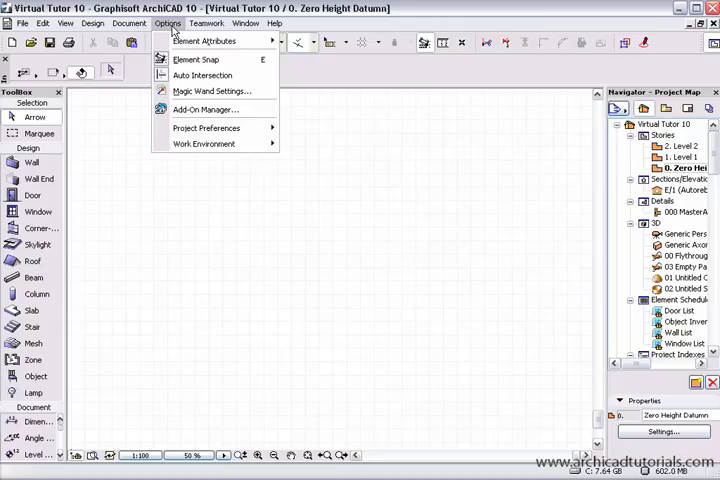
mouse_move(205, 109)
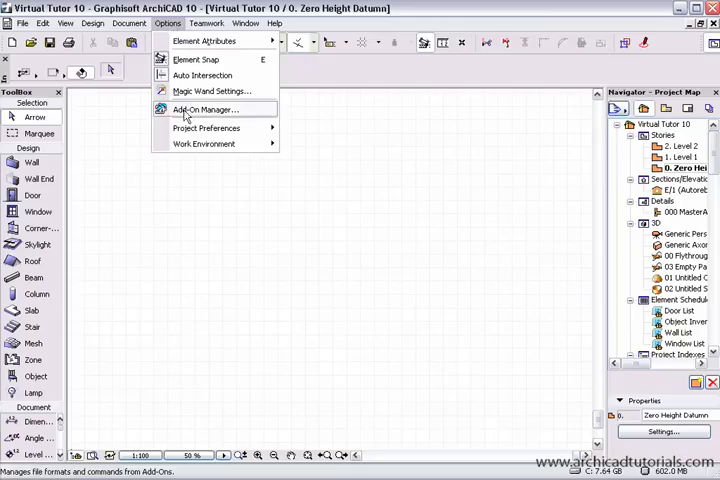
click(204, 110)
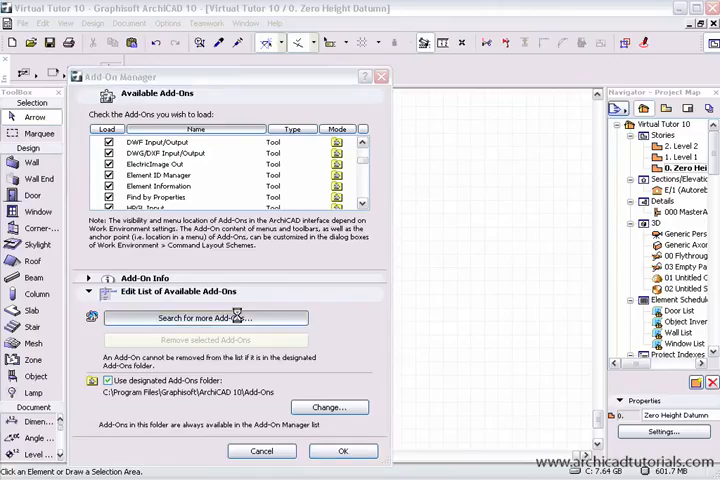
- Browse for more add-ons, move up to the ArchiCAD 10 folder and create a new folder there
click(204, 317)
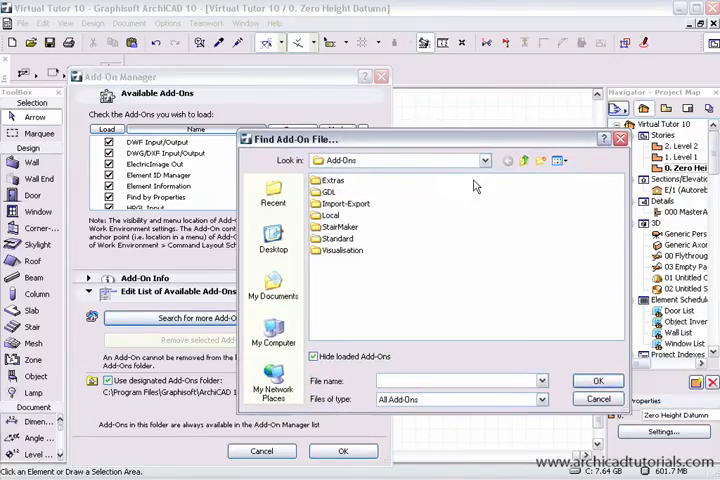
click(525, 161)
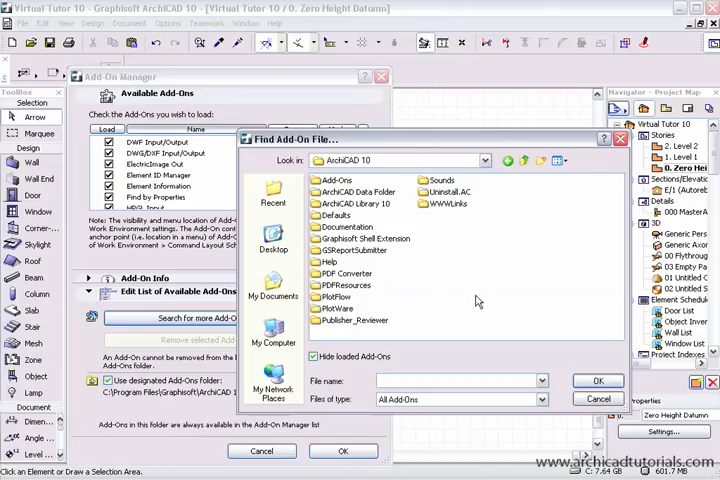
mouse_move(539, 162)
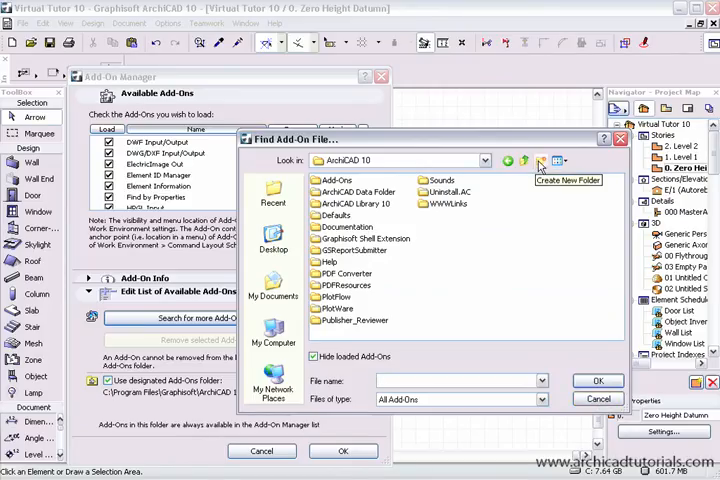
click(540, 161)
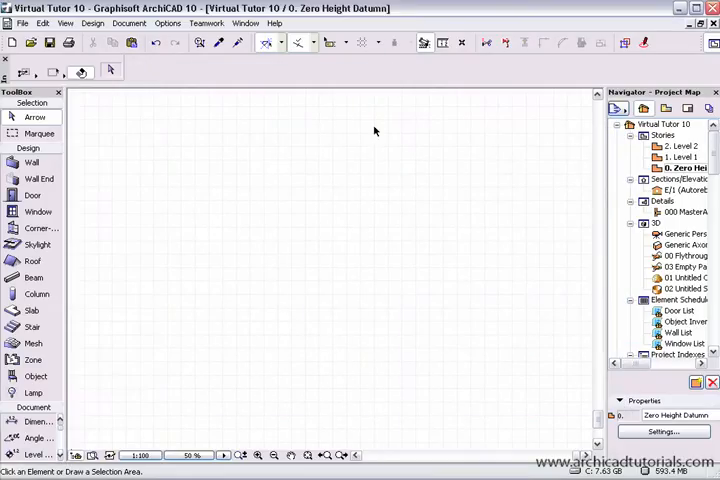
mouse_move(274, 23)
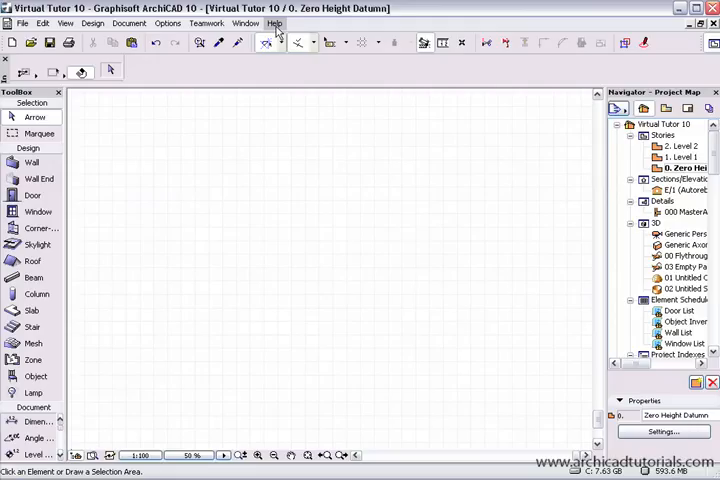
- Go from the Help menu to the Graphisoft Australia ArchiCAD 10 Aussie Goodies page
click(274, 23)
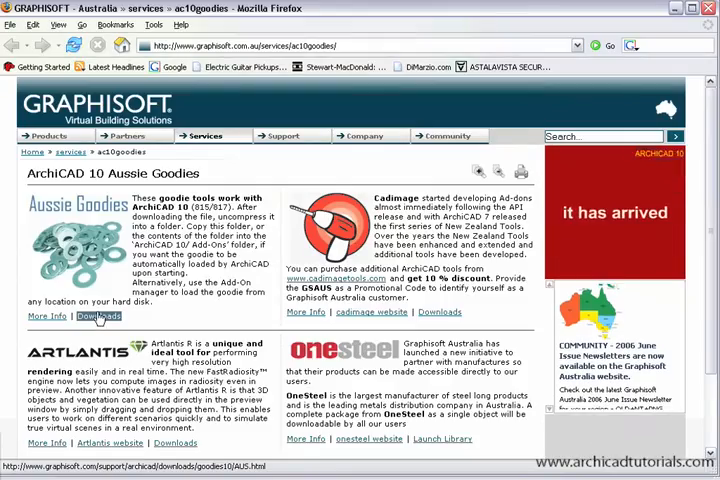
- Open the Aussie Goodies Downloads page and scroll through the Goodies for ArchiCAD 10 table
click(98, 316)
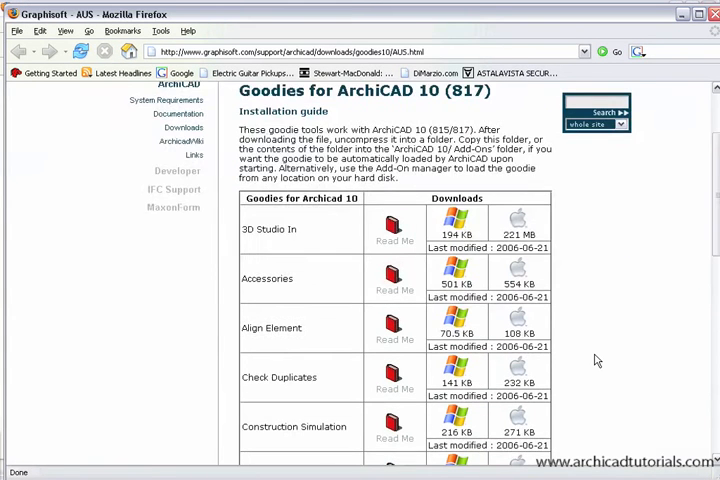
scroll(down, 3)
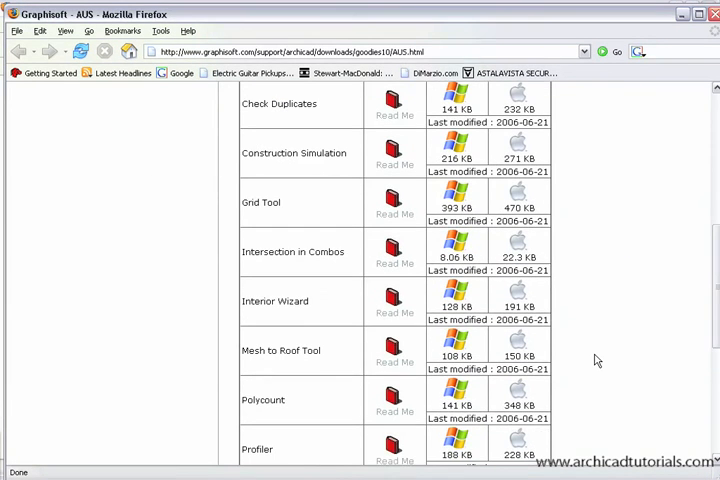
scroll(down, 3)
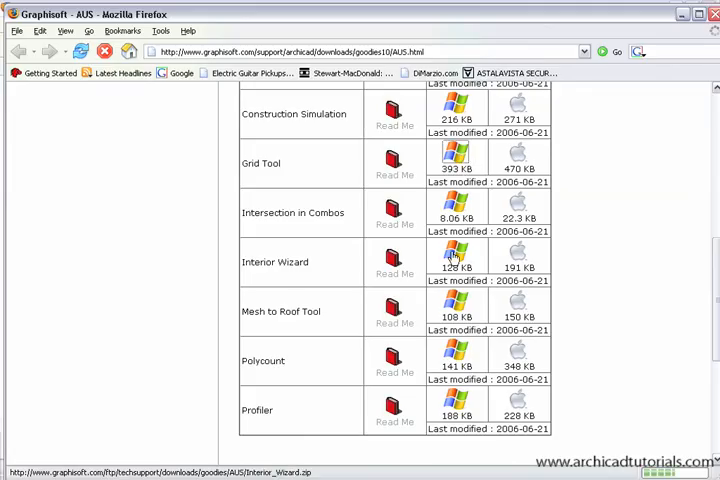
scroll(up, 3)
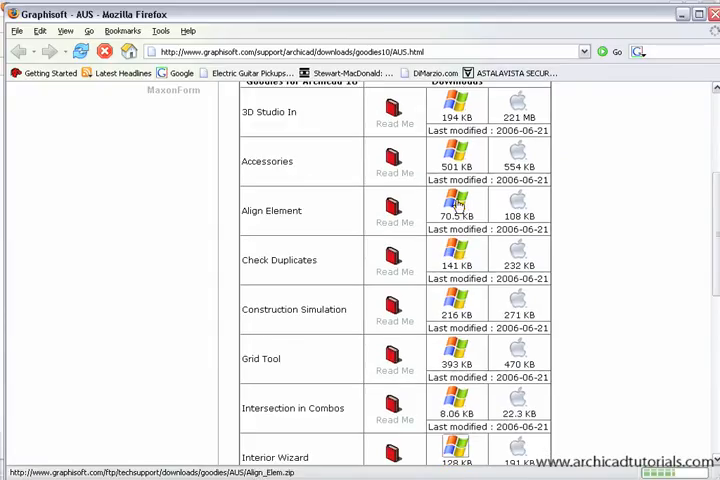
mouse_move(468, 263)
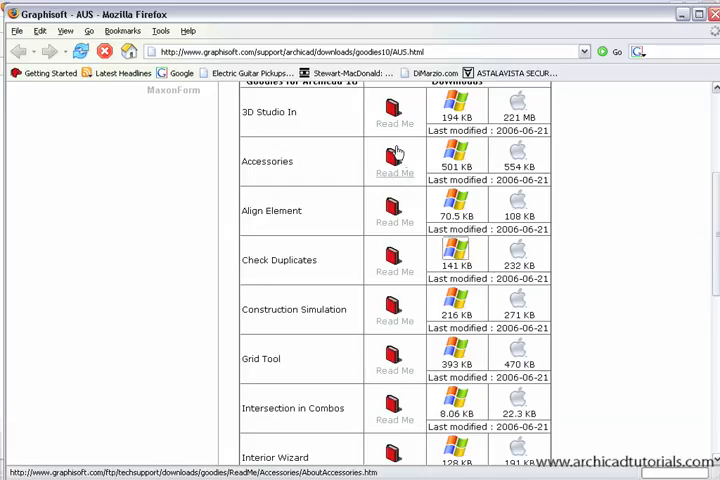
- Download the Windows Check_Duplicates.zip and confirm the download dialog
click(456, 104)
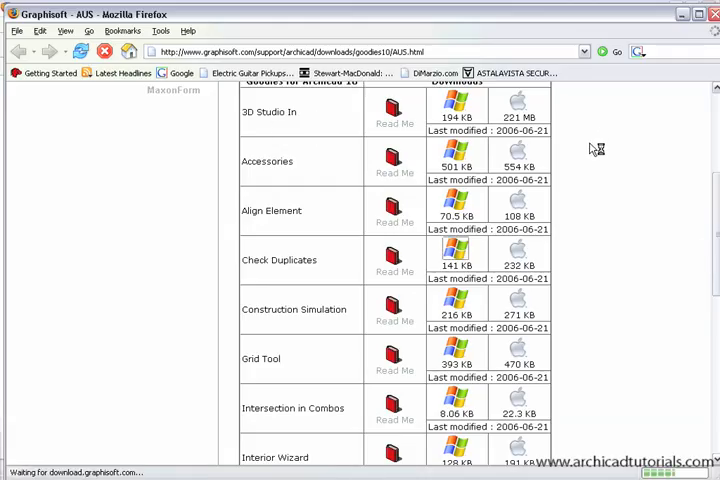
click(457, 245)
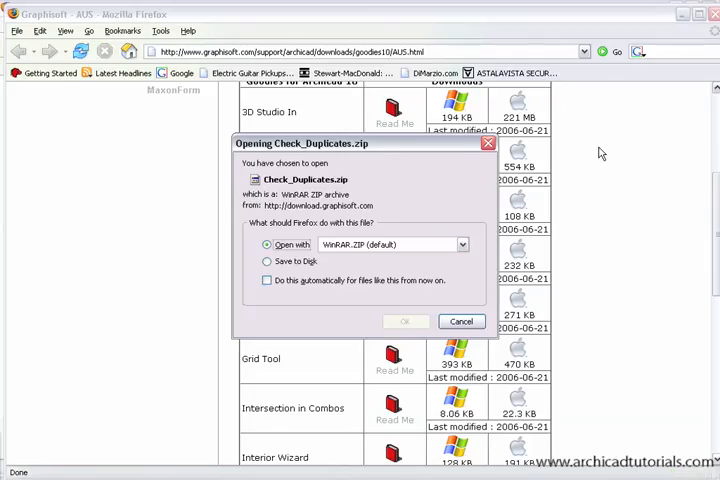
click(405, 321)
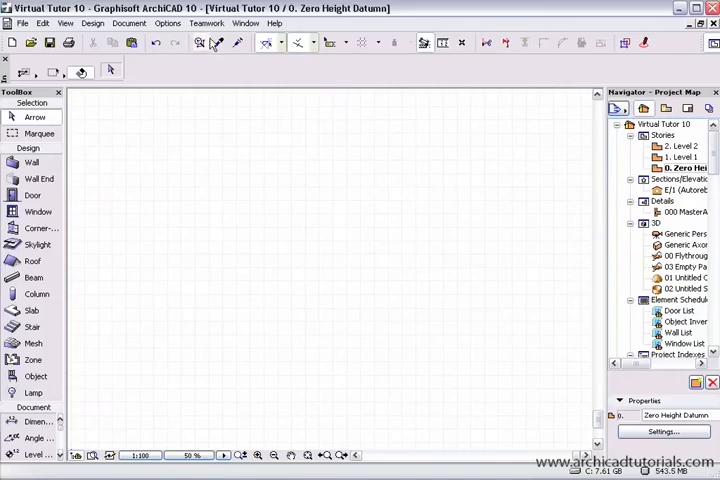
- In the Add-On Manager, browse for more add-ons and open the ArchiCAD 10 Goodies folder
click(167, 23)
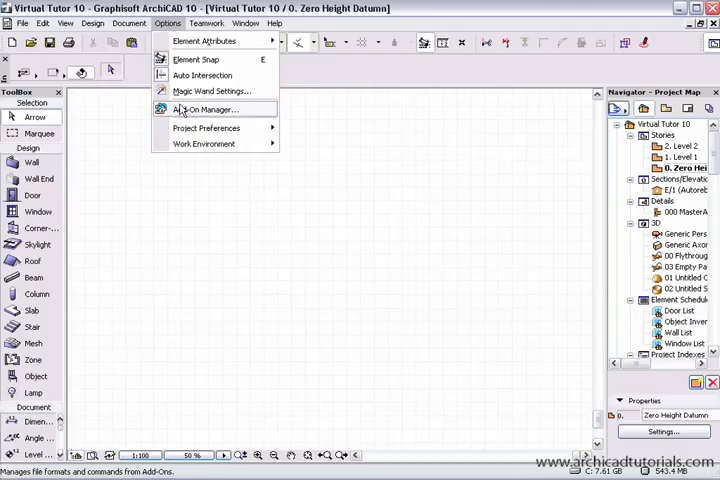
click(207, 109)
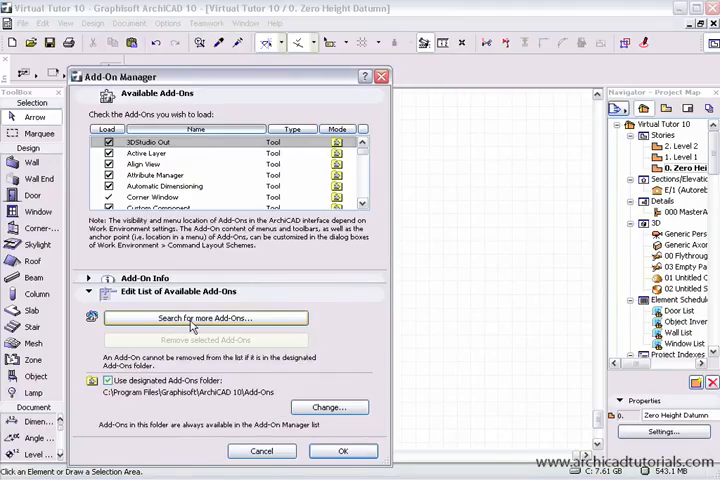
click(205, 318)
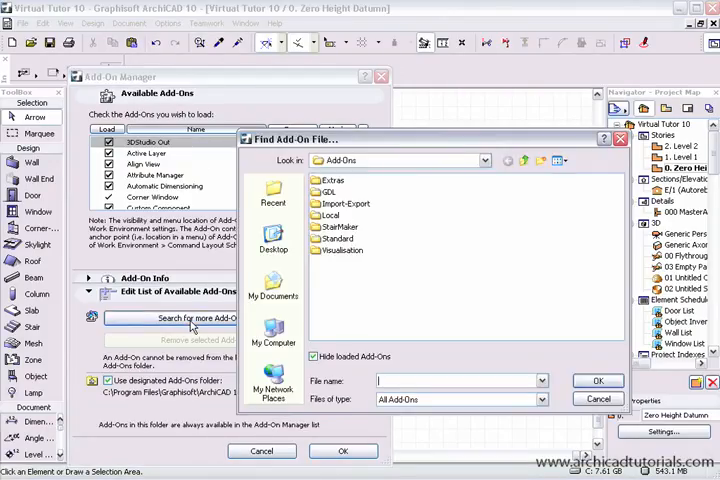
mouse_move(497, 174)
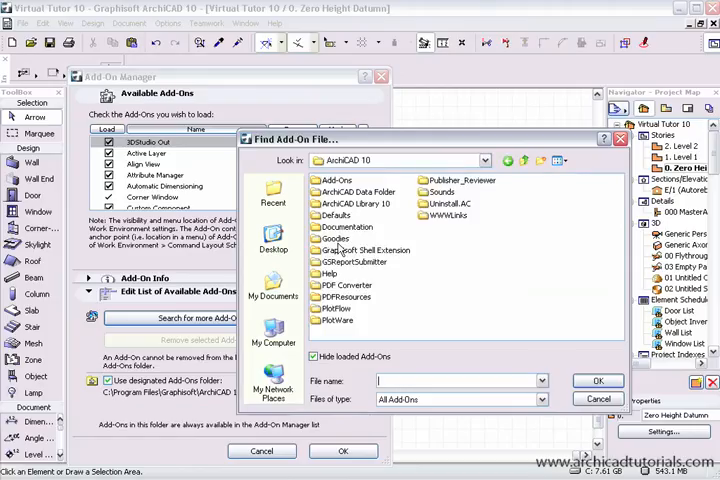
double_click(345, 228)
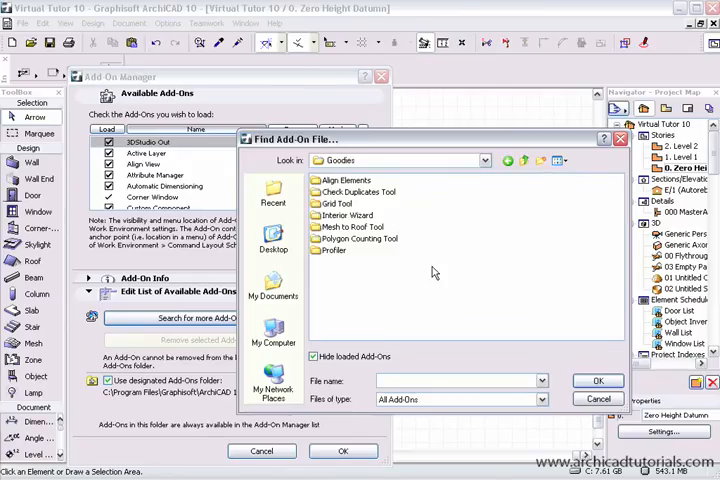
mouse_move(384, 212)
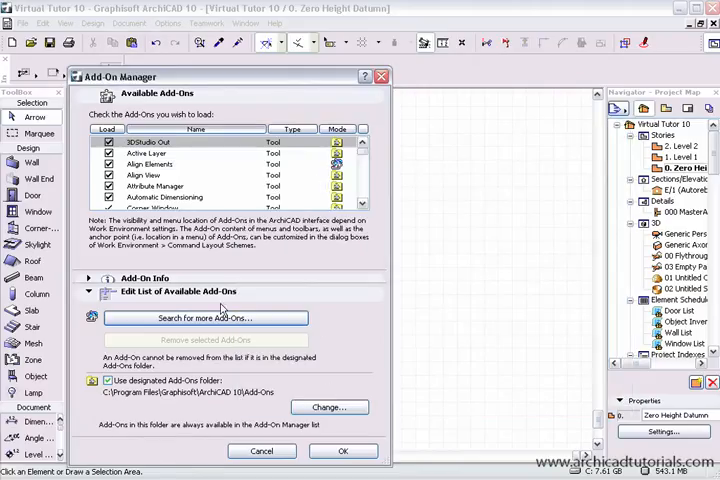
click(205, 318)
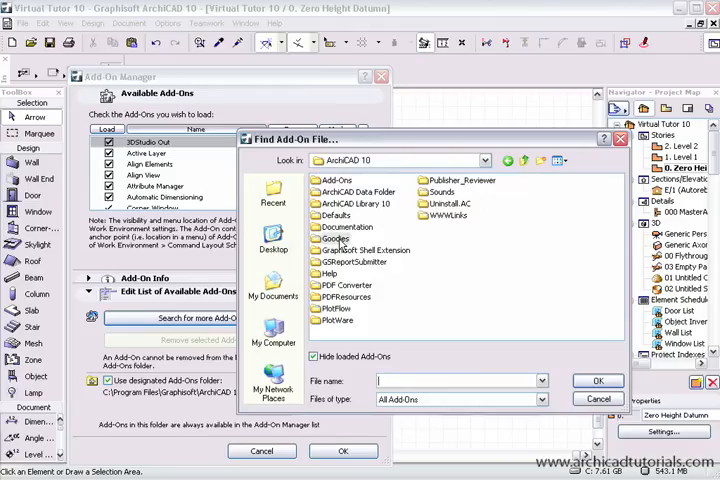
double_click(337, 238)
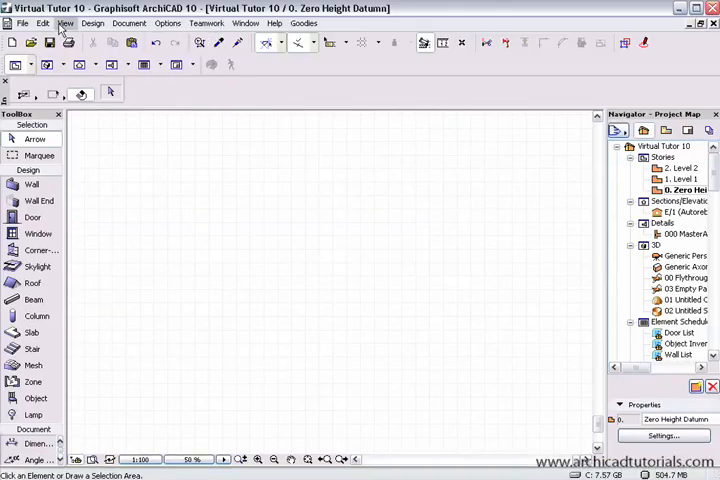
click(43, 23)
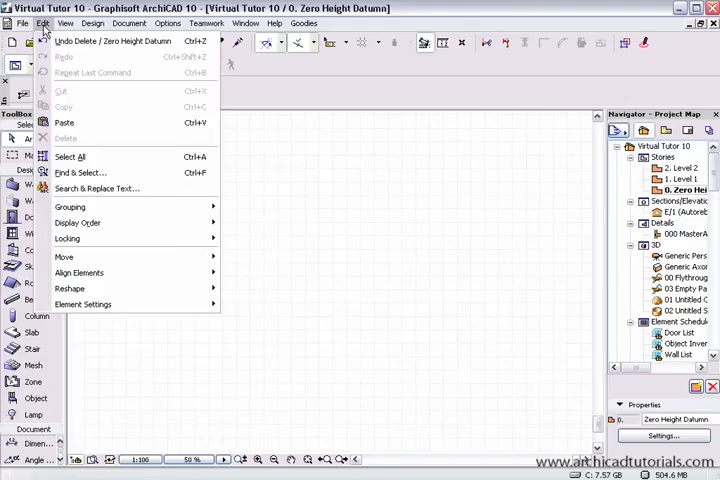
mouse_move(88, 250)
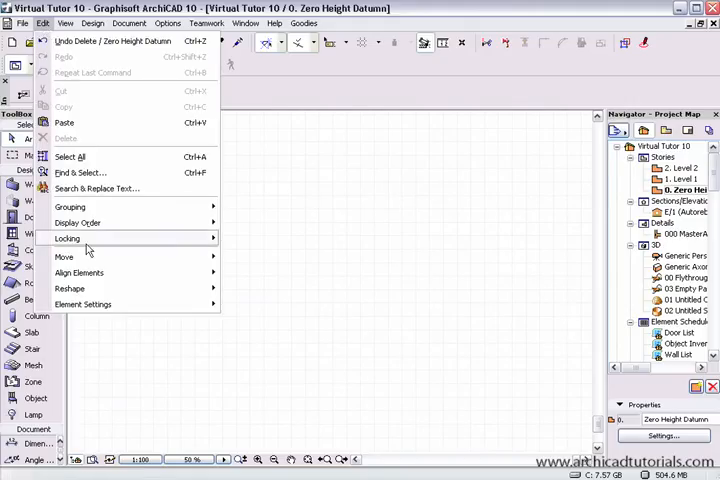
mouse_move(79, 272)
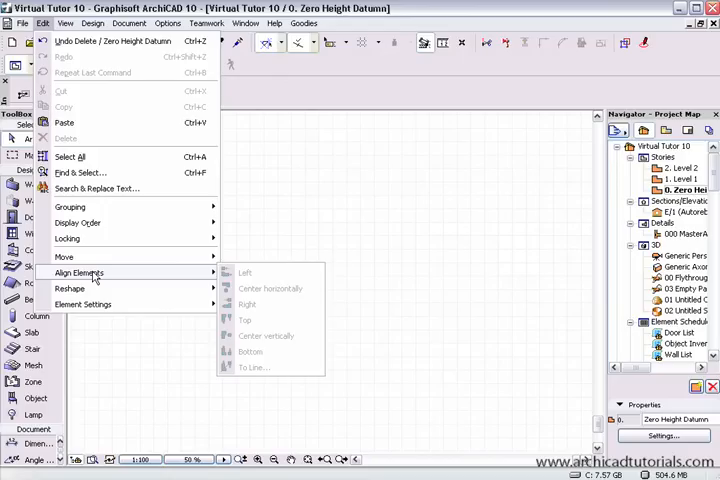
click(64, 23)
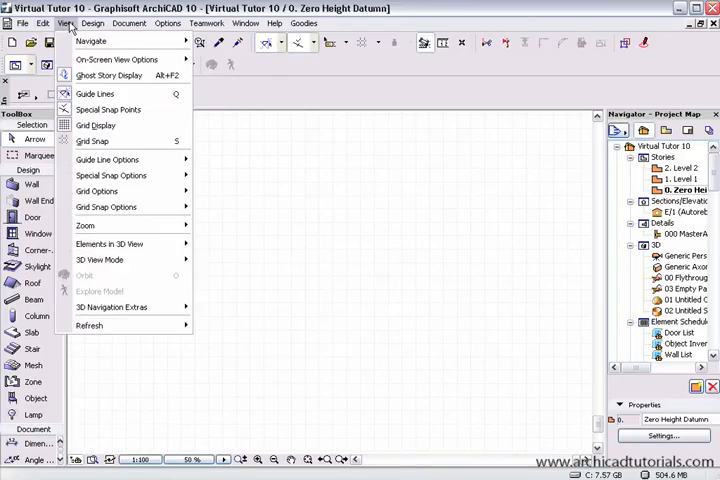
click(92, 23)
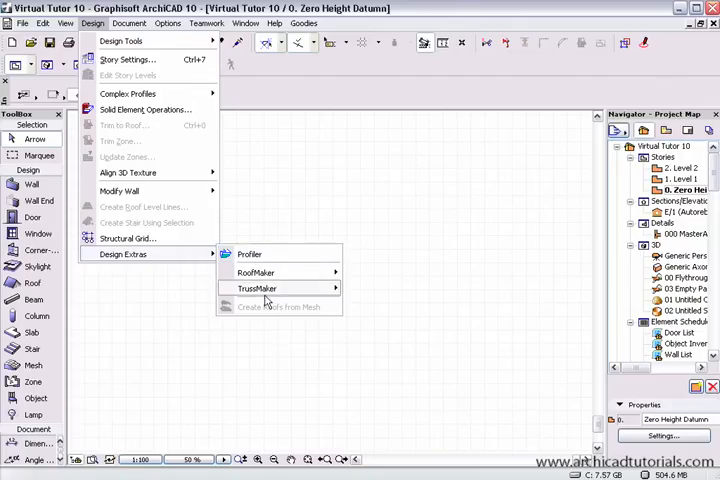
click(167, 23)
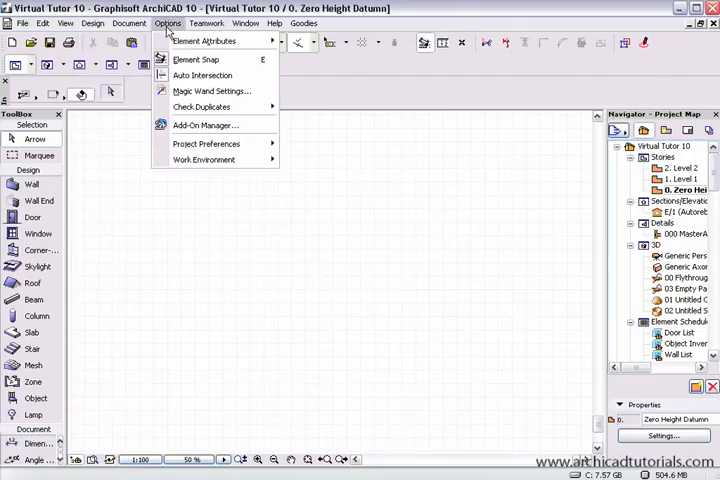
mouse_move(200, 107)
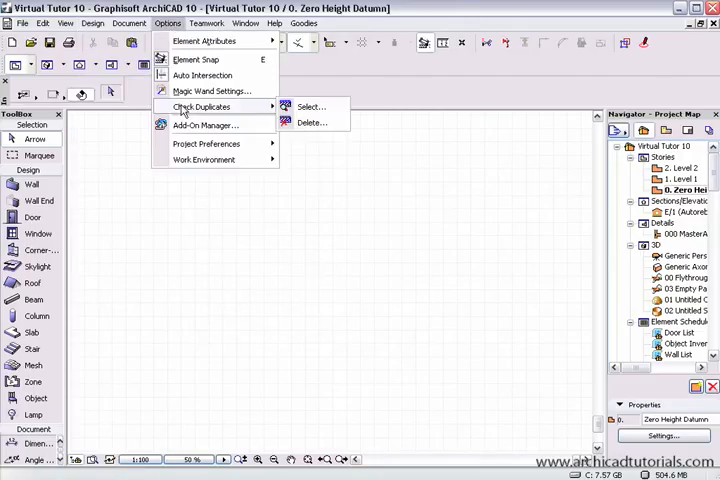
mouse_move(180, 247)
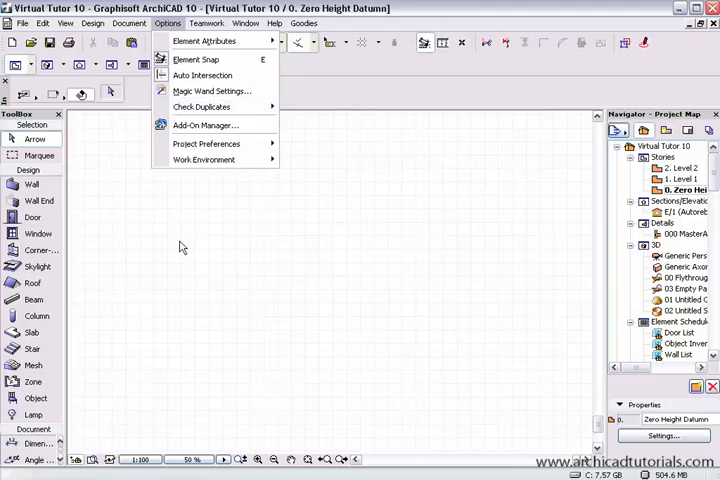
- Review the Goodies menu commands, then open Options > Work Environment
click(303, 23)
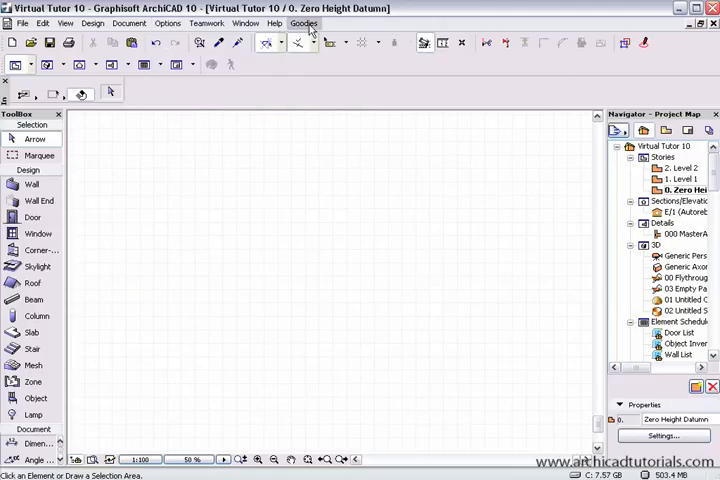
click(303, 23)
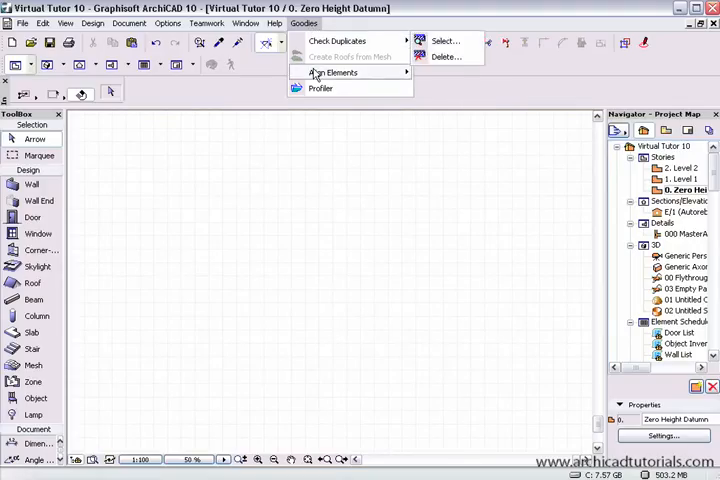
mouse_move(320, 88)
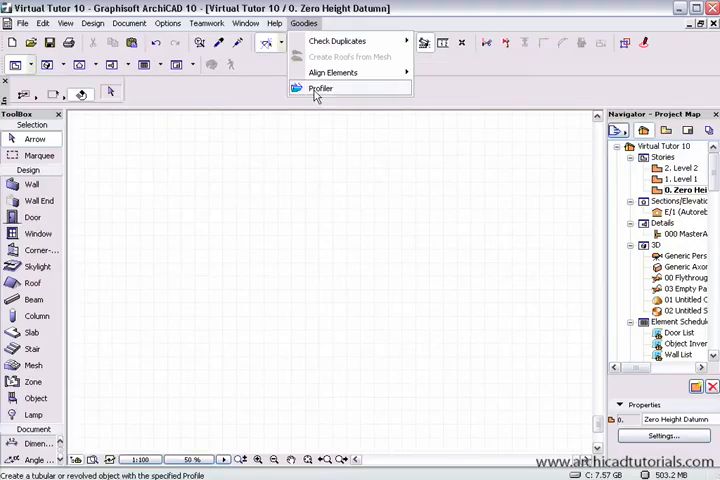
click(167, 23)
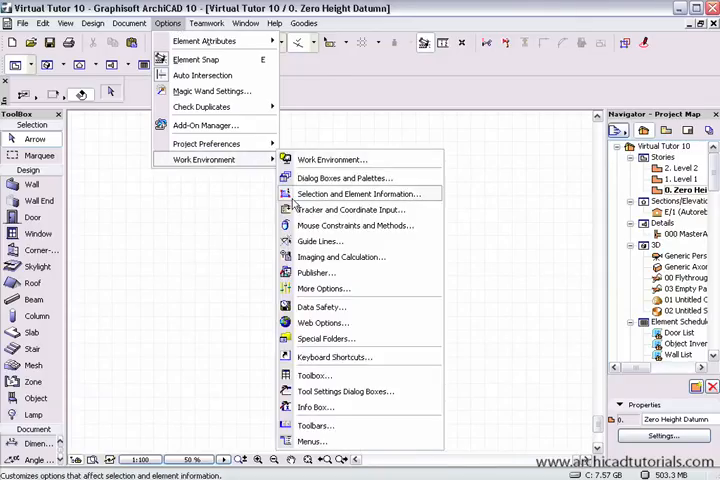
mouse_move(311, 441)
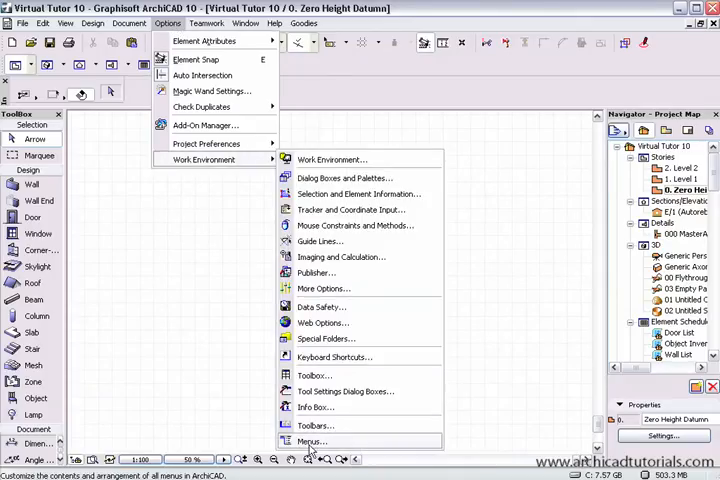
- In Work Environment Menus, create a new menu named 'Goodies'
click(310, 441)
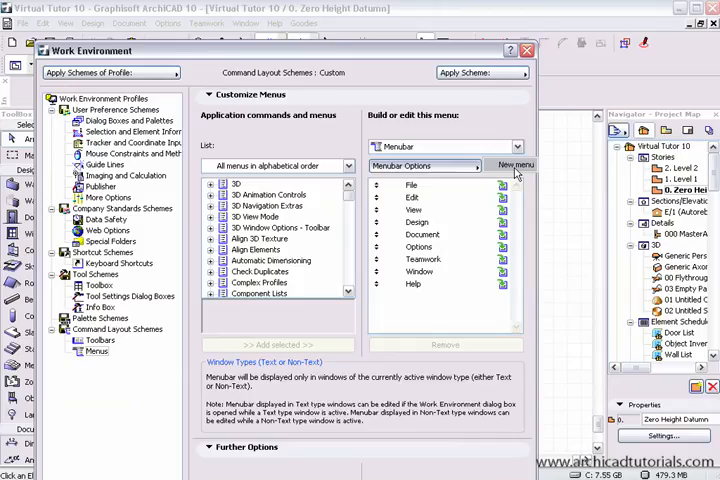
click(516, 164)
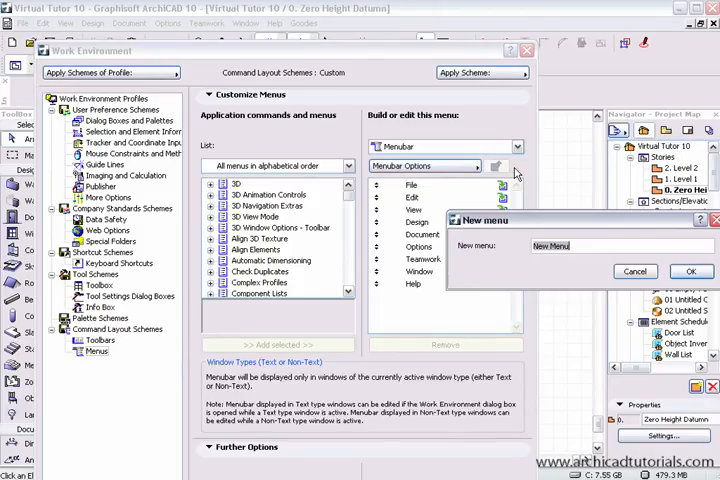
text(Goodies)
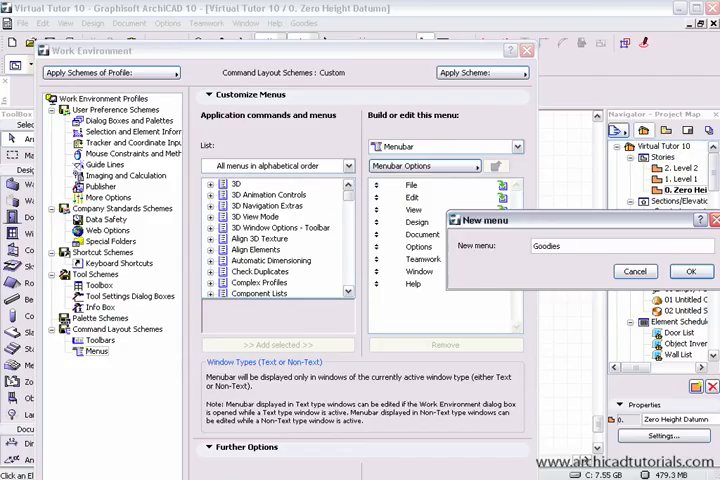
click(689, 271)
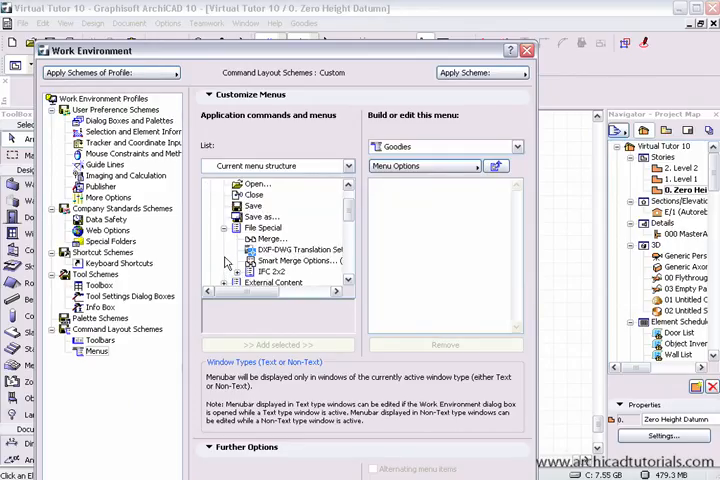
- Pick Align Elements and other add-on commands for the Goodies menu
scroll(down, 3)
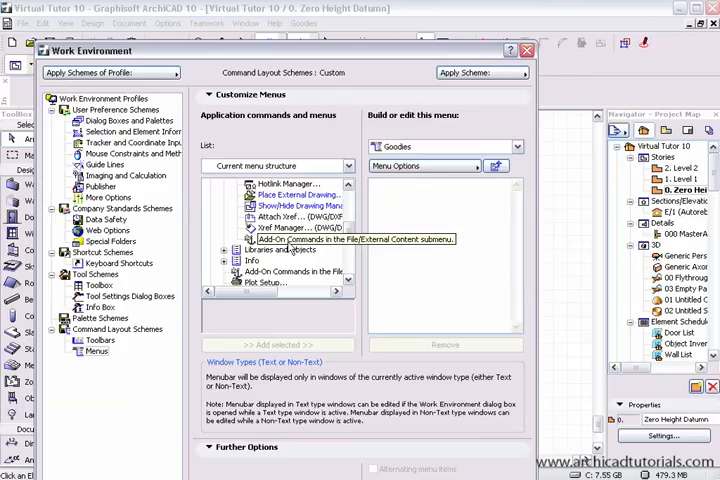
mouse_move(293, 248)
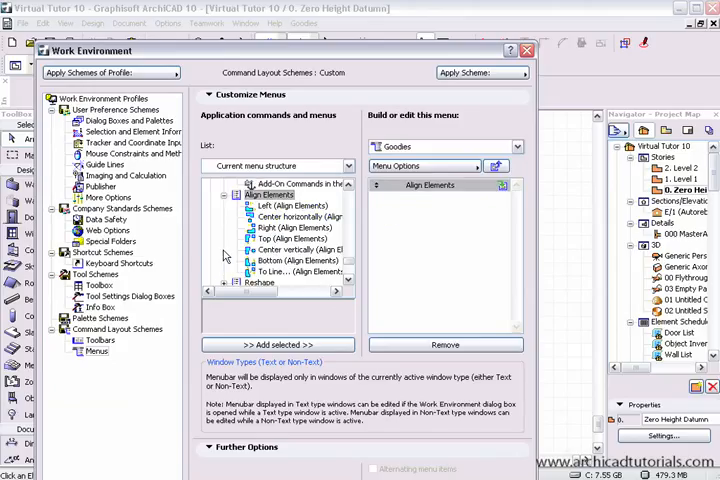
click(228, 195)
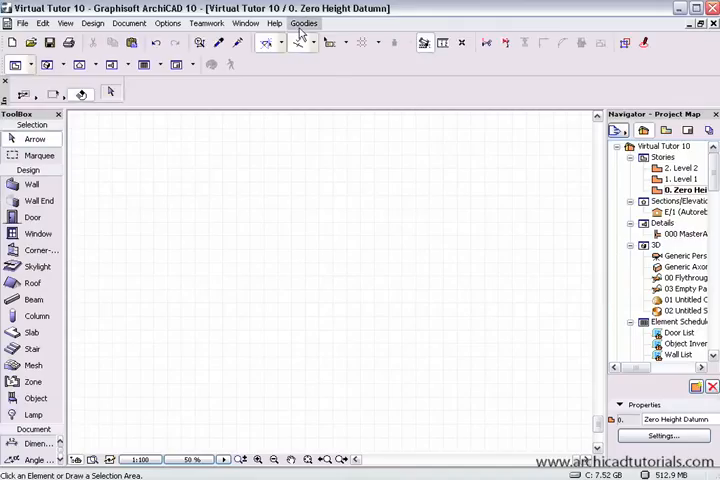
click(304, 23)
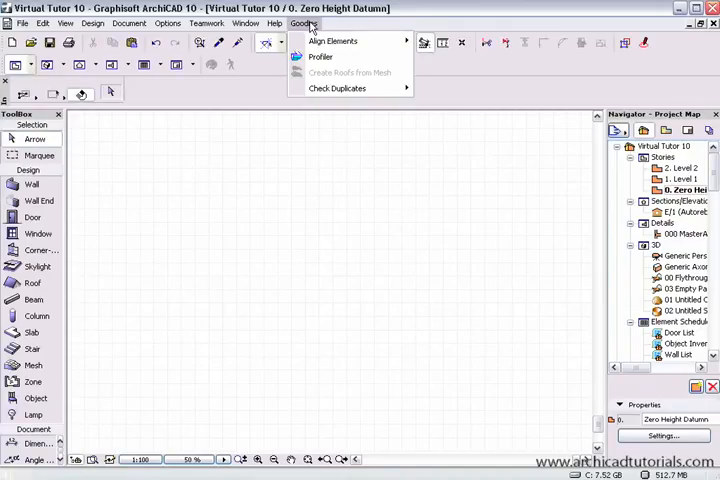
mouse_move(337, 88)
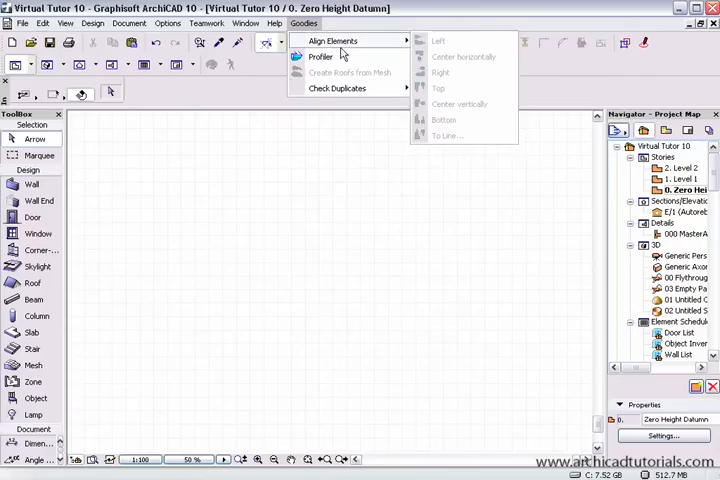
mouse_move(337, 88)
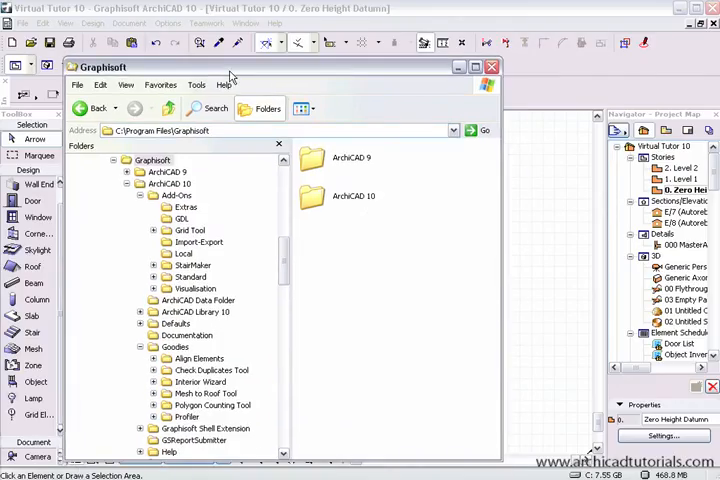
- Close the Windows Explorer window showing the Graphisoft Add-Ons and Goodies folders
click(492, 67)
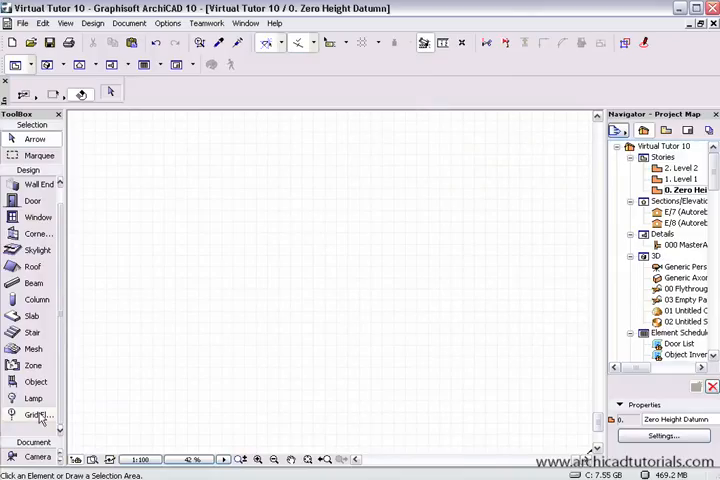
mouse_move(40, 415)
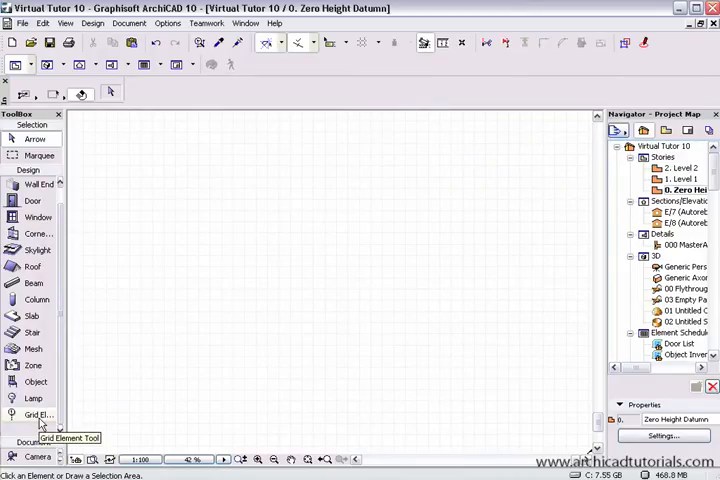
click(38, 414)
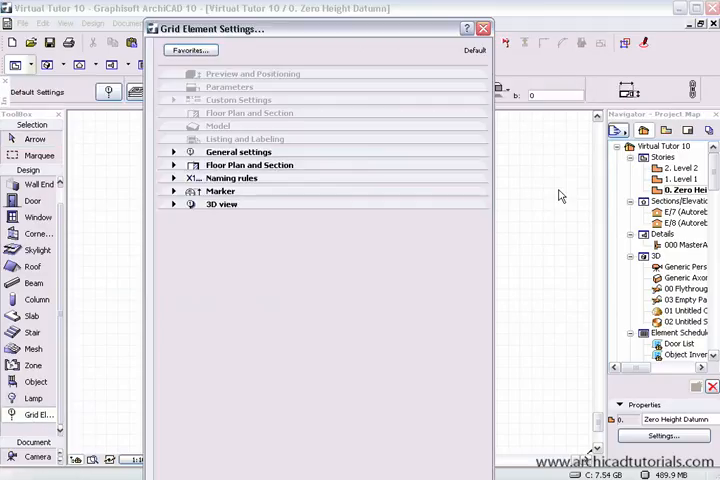
mouse_move(388, 122)
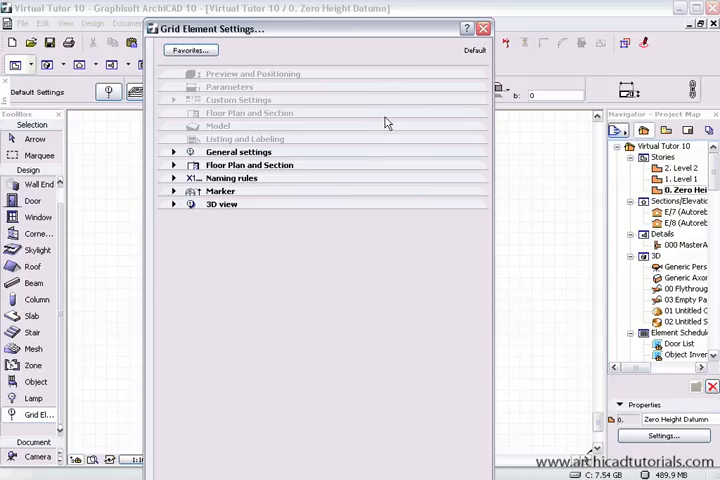
click(484, 27)
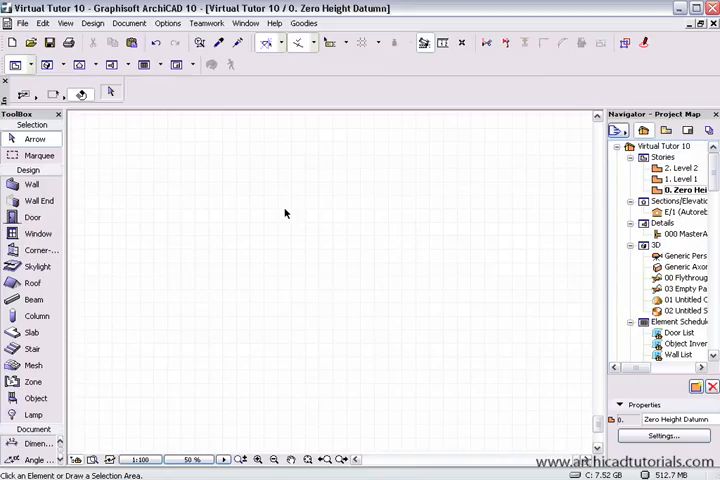
mouse_move(285, 213)
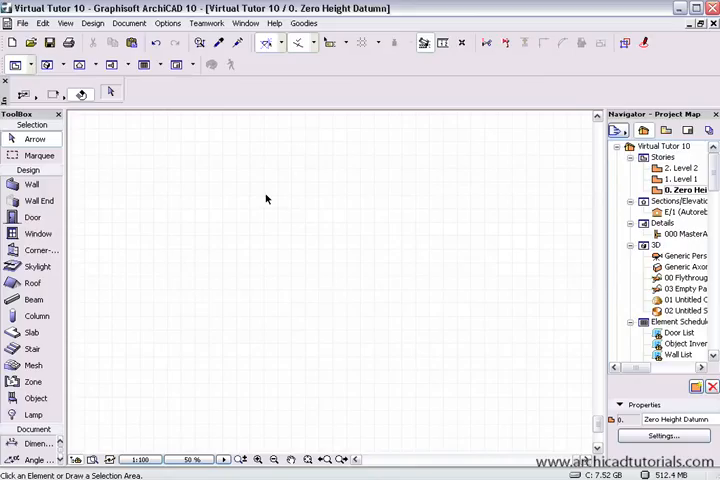